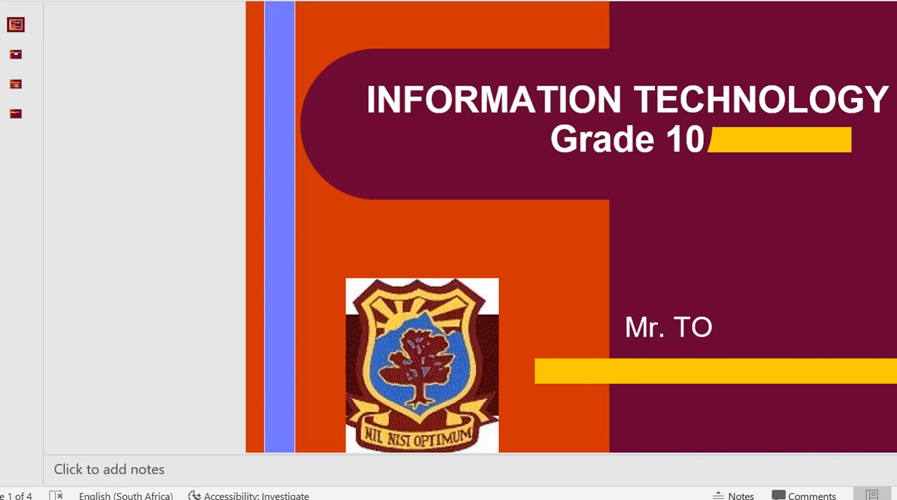
Advance the PowerPoint deck from the title slide to slide 2, MaskEdit
click(16, 55)
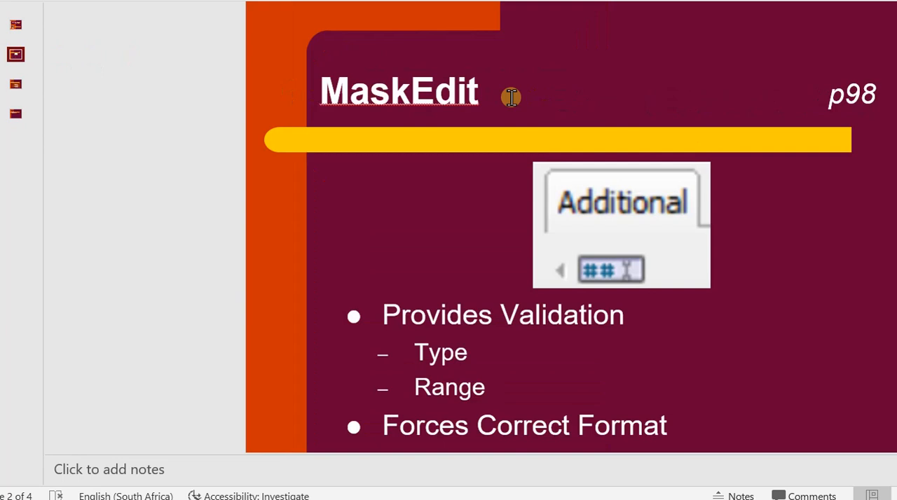
mouse_move(825, 177)
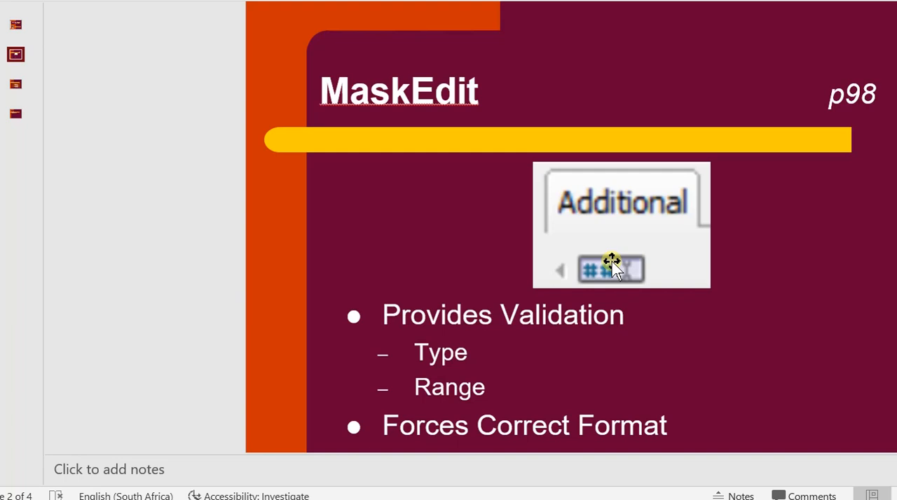
mouse_move(682, 221)
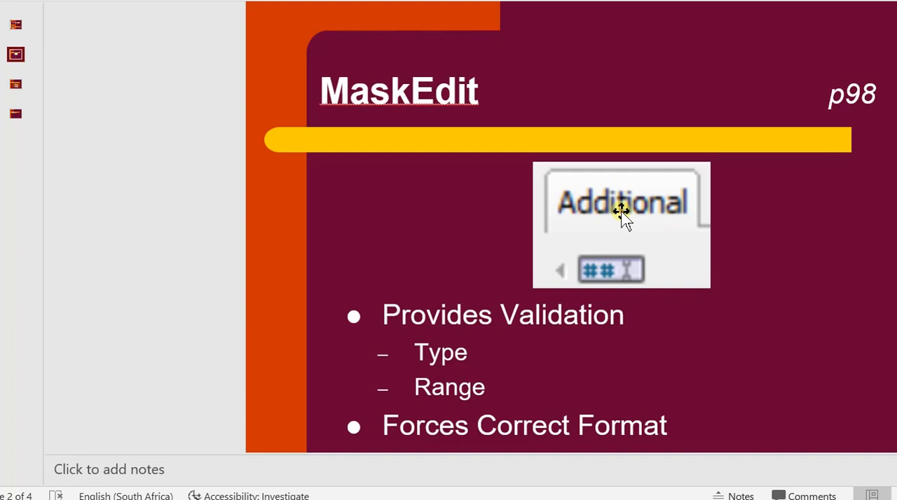
mouse_move(643, 269)
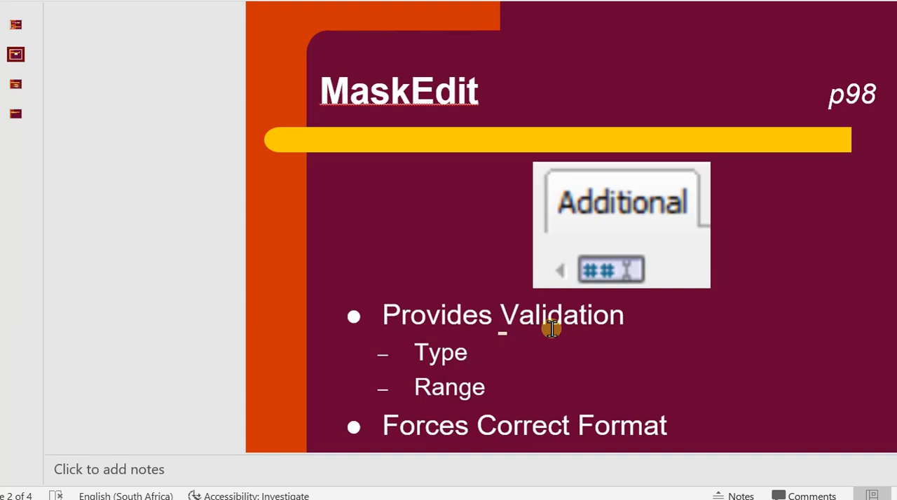
mouse_move(486, 397)
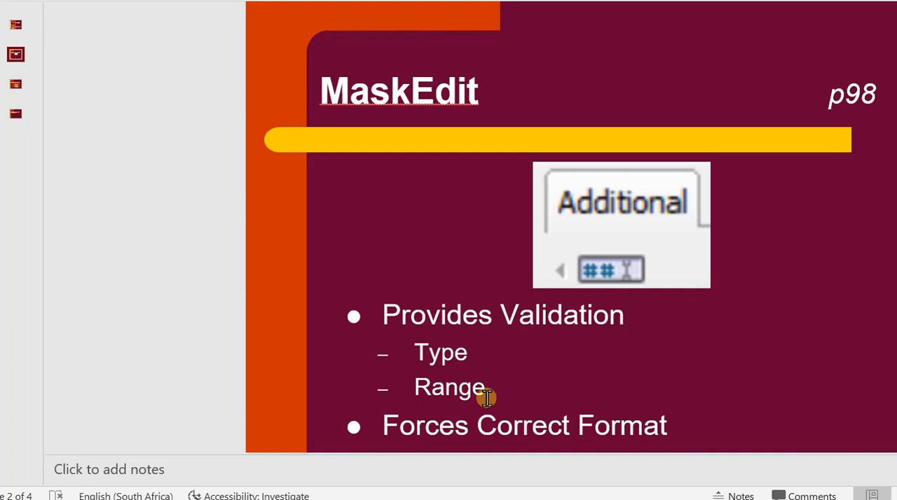
mouse_move(529, 417)
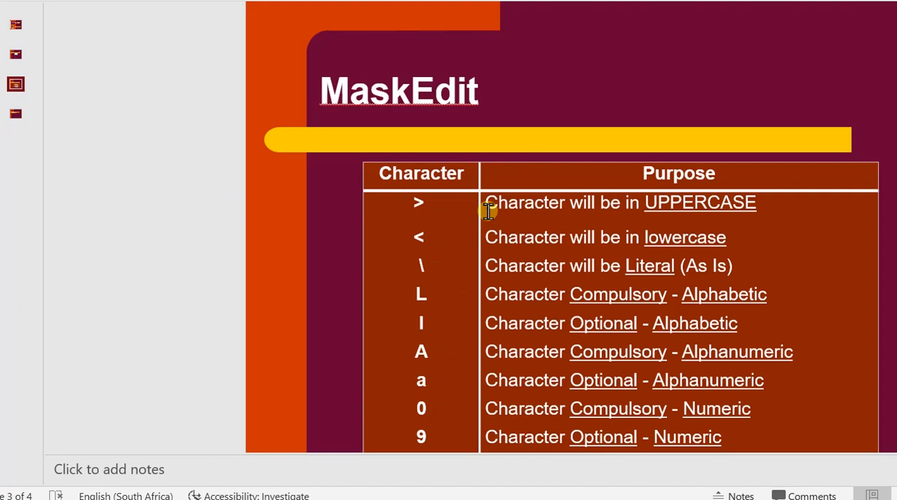
mouse_move(712, 202)
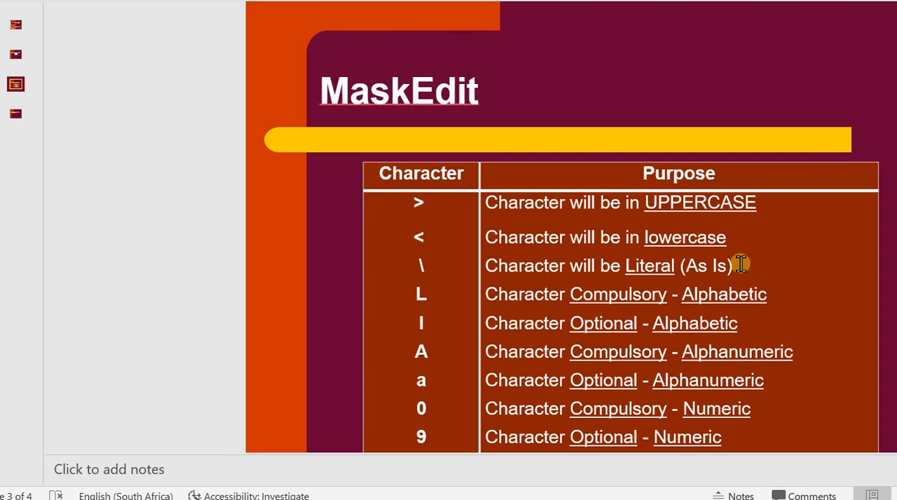
mouse_move(632, 294)
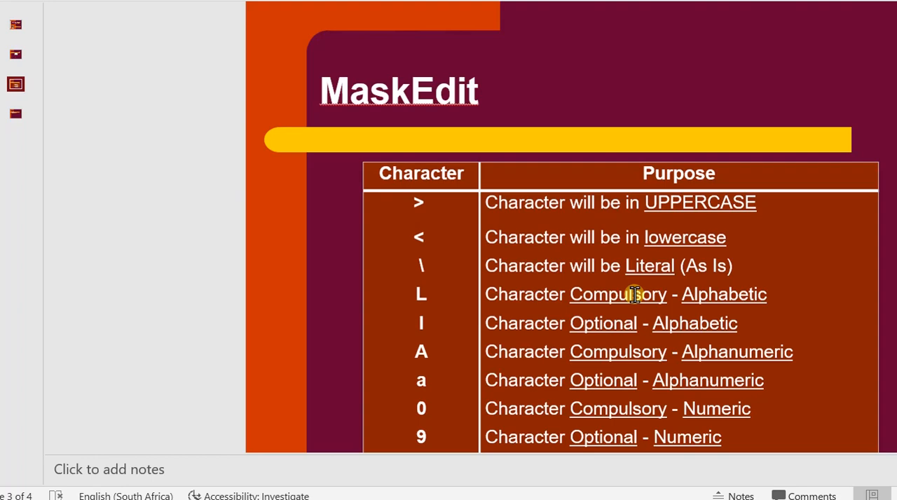
mouse_move(736, 295)
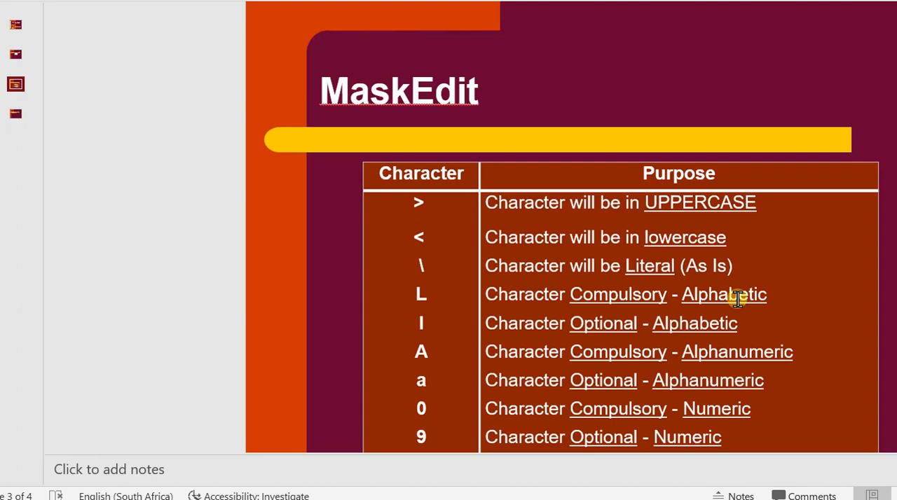
mouse_move(620, 341)
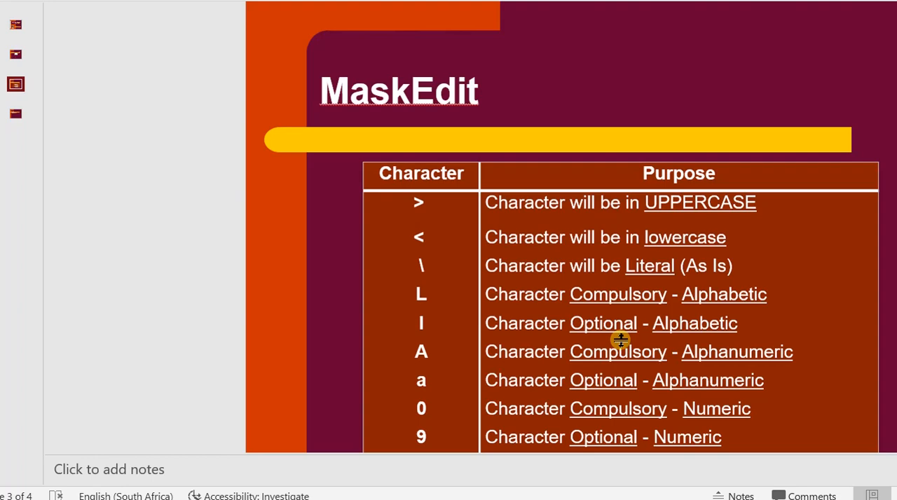
mouse_move(679, 331)
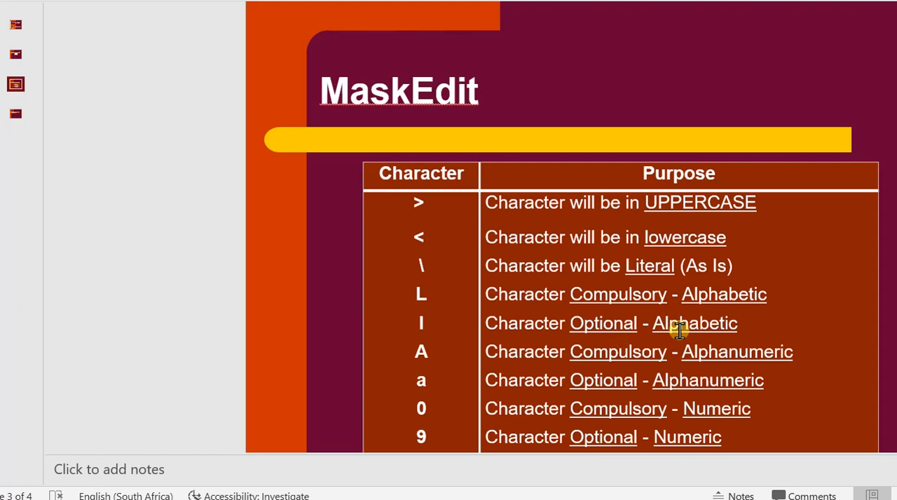
mouse_move(750, 366)
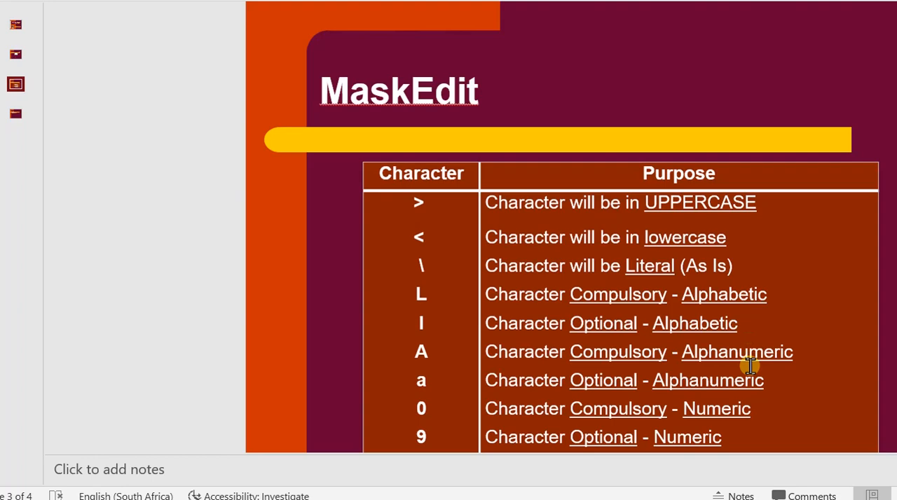
mouse_move(620, 362)
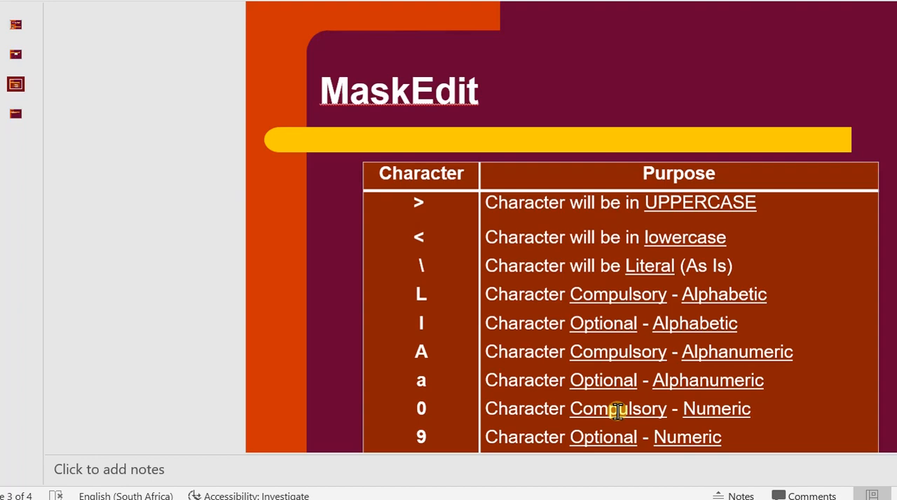
mouse_move(465, 431)
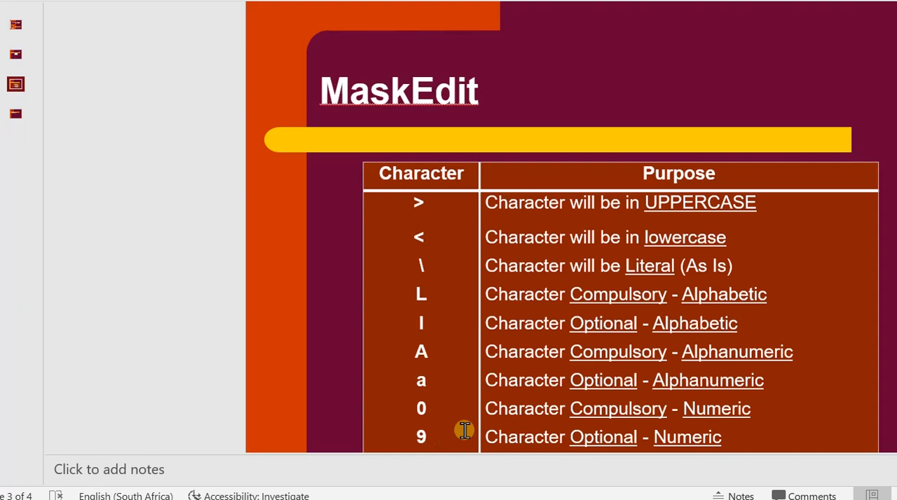
mouse_move(603, 238)
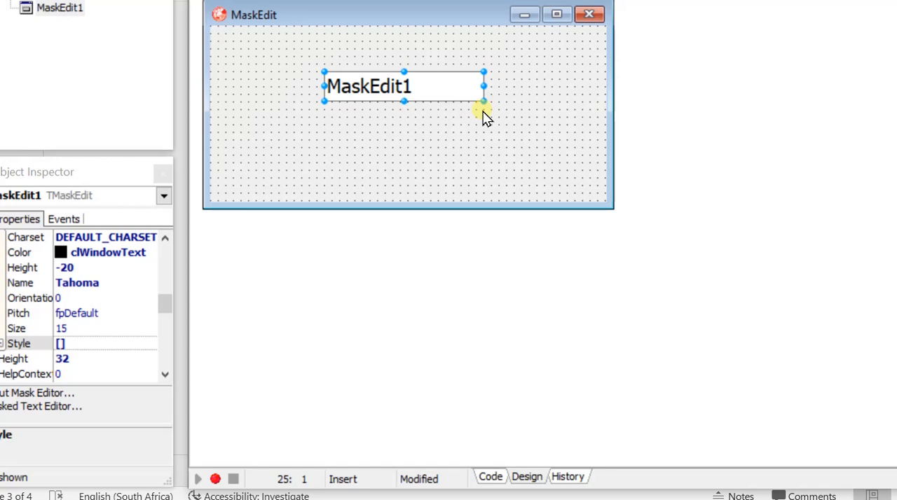
mouse_move(442, 111)
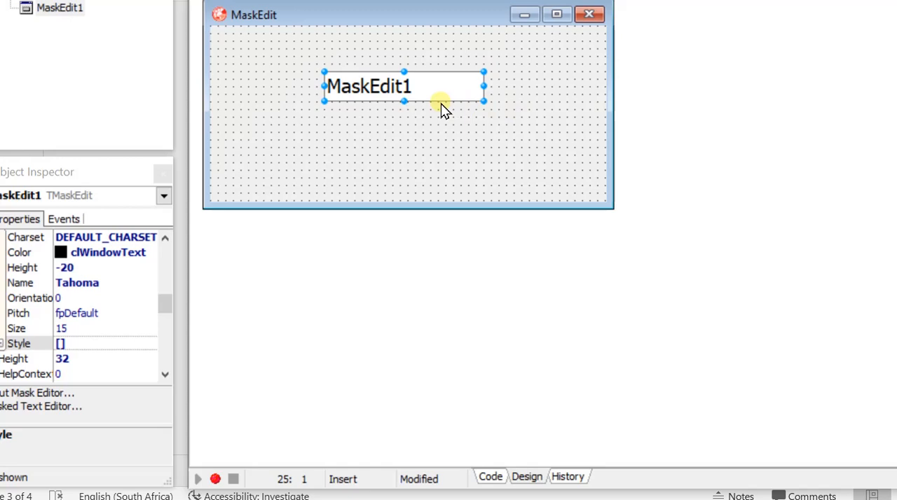
Scroll the Object Inspector to reach MaskEdit1's Name property
scroll(down, 3)
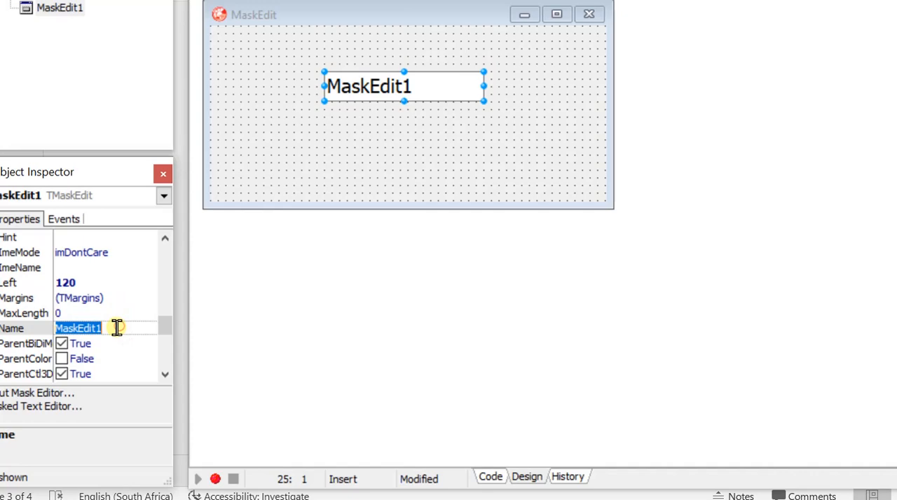
Rename MaskEdit1 to medtMAskCode and begin clearing its default Text value
text(medt)
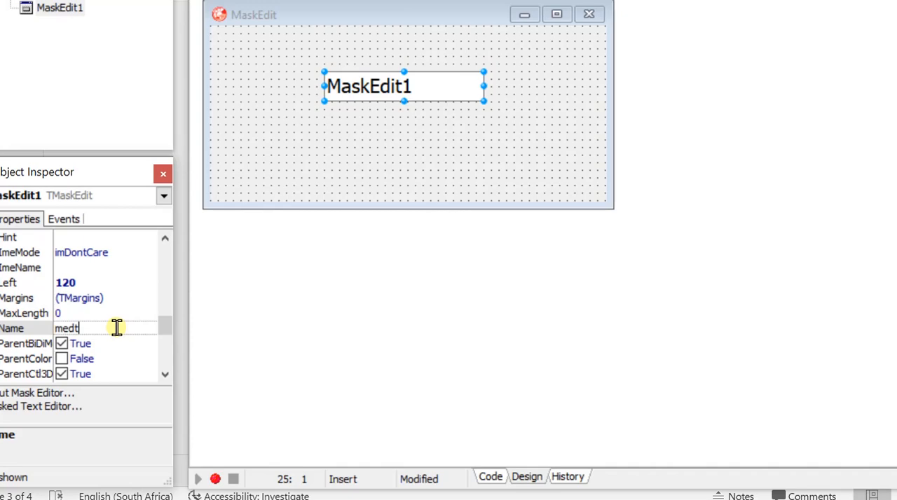
text(MAskCode)
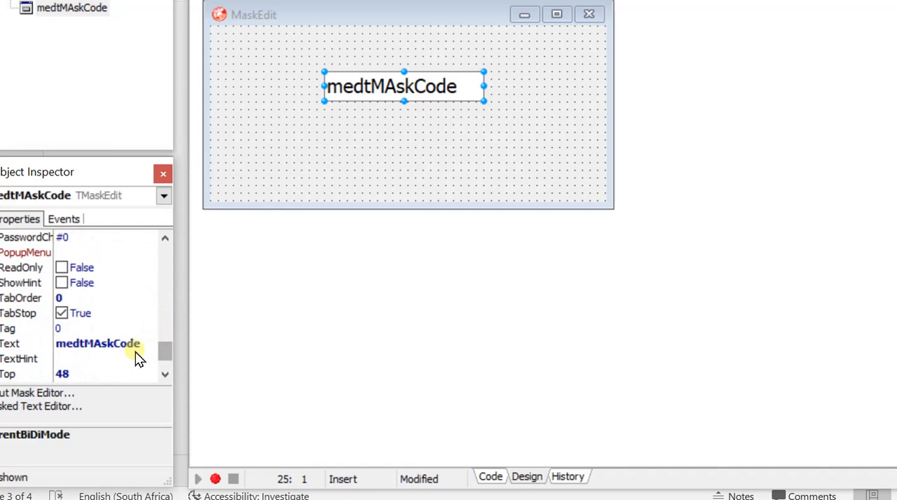
click(98, 343)
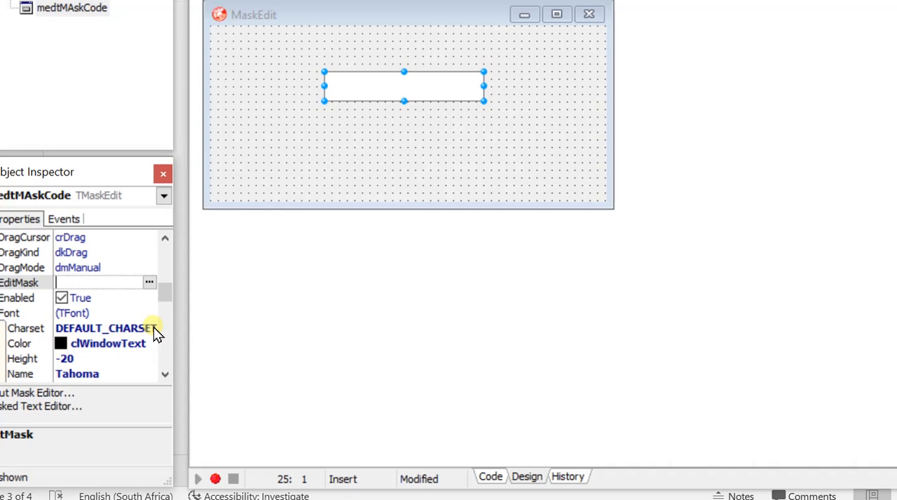
Set medtMAskCode's EditMask to lll-999-aa and run the form
text(lll)
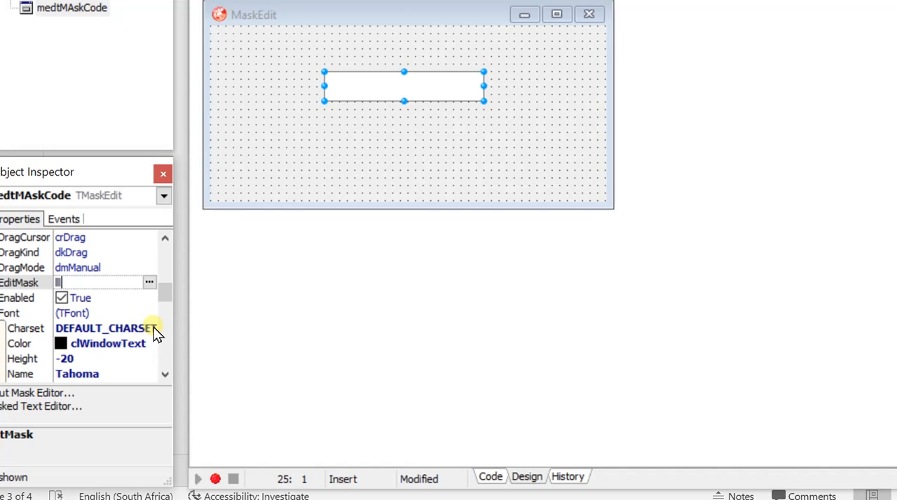
text(-)
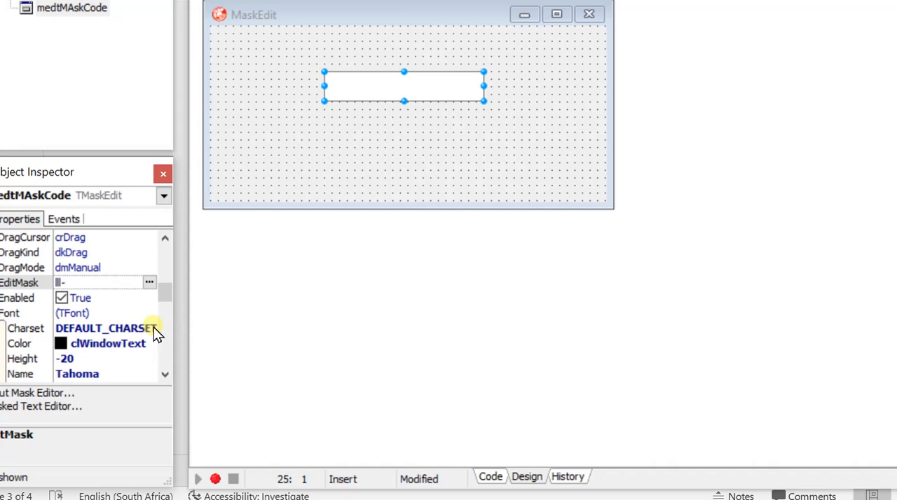
text(999)
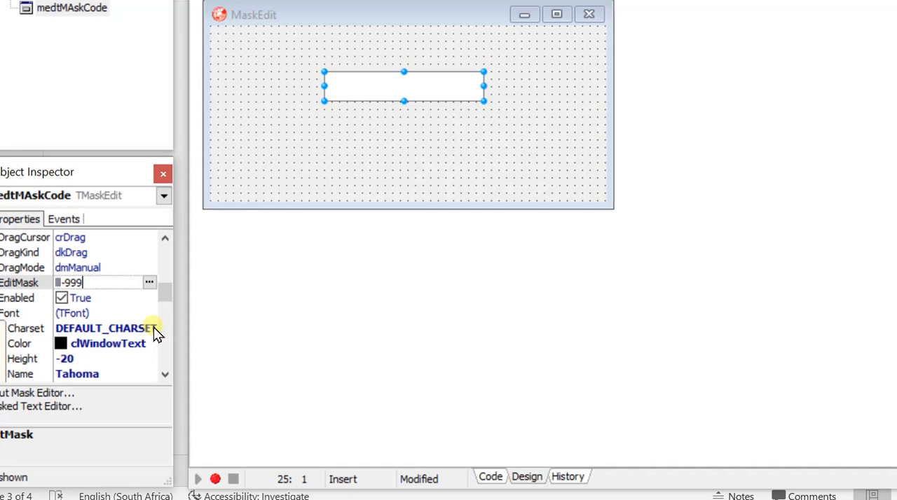
text(-)
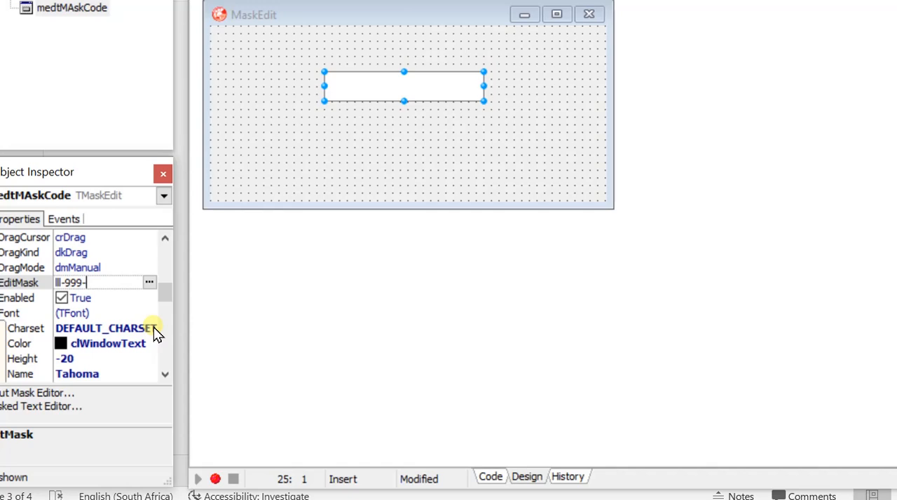
text(aa)
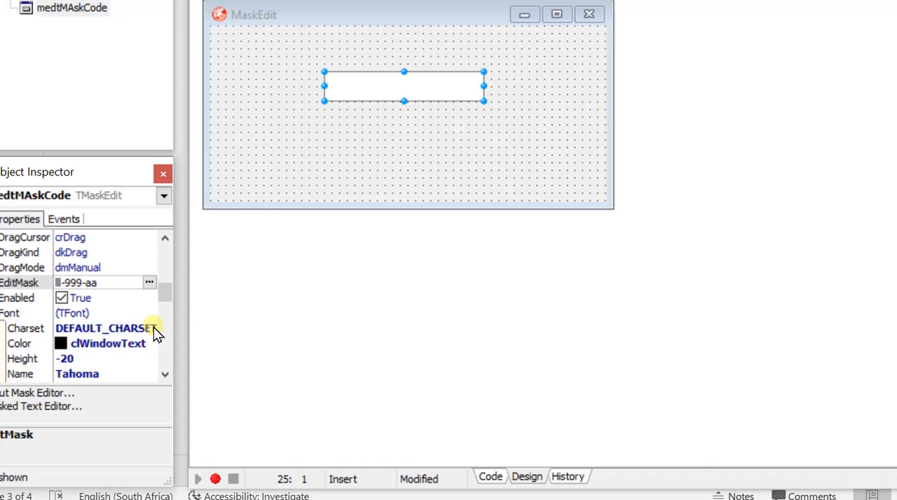
click(98, 283)
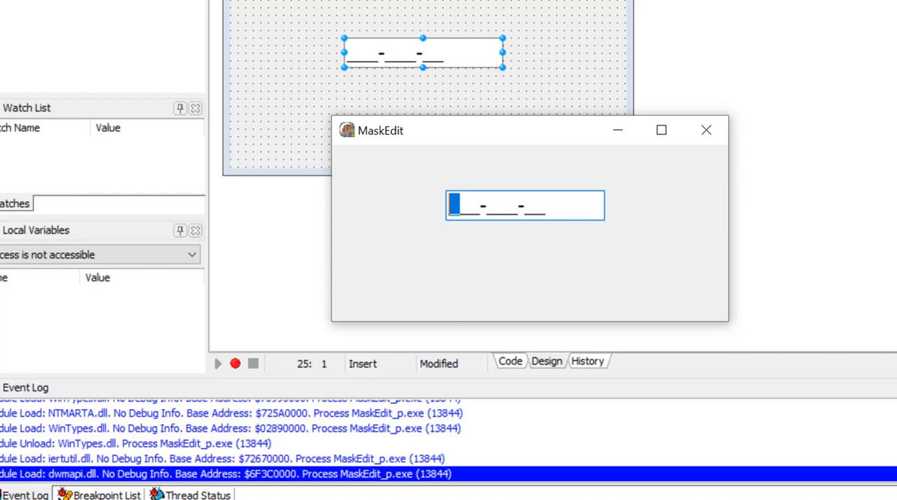
Type qQ, 78 and 1a into the running form's masked box
text(qQ)
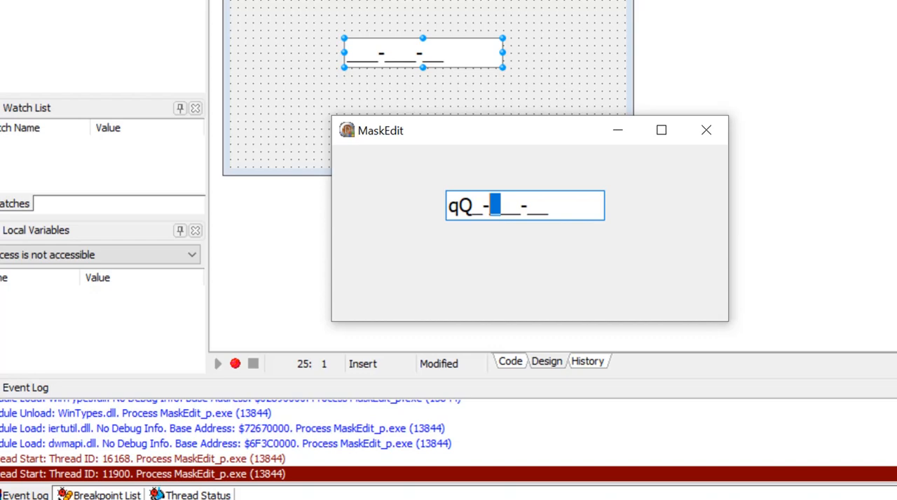
text(78)
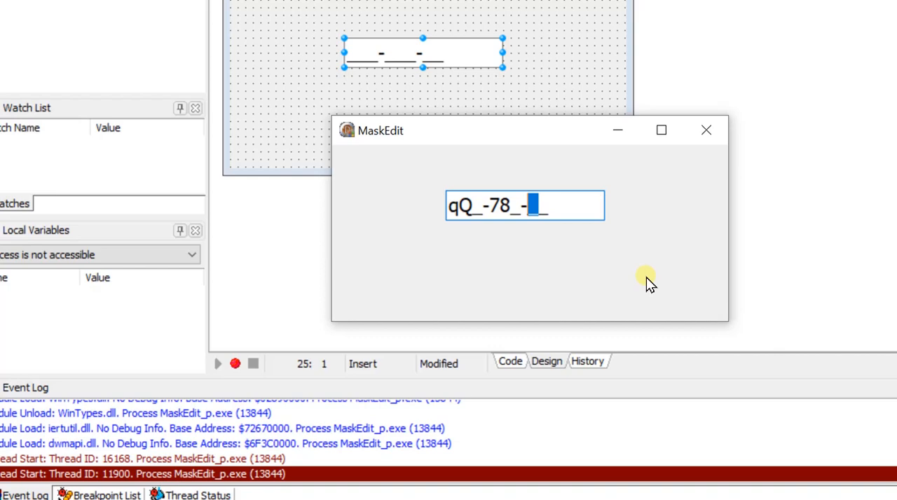
text(1a)
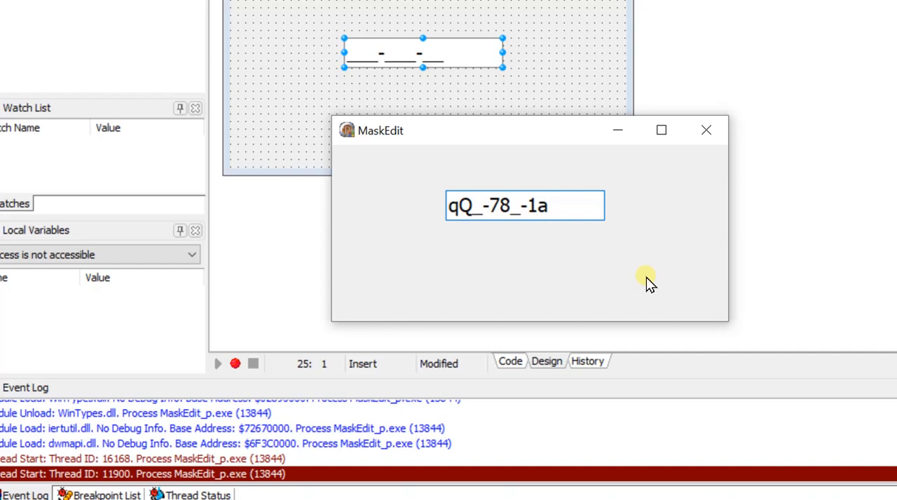
mouse_move(470, 231)
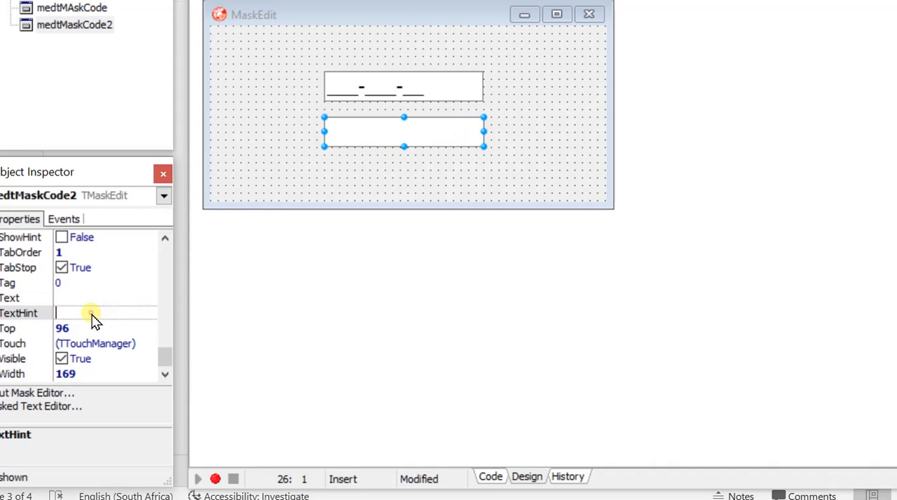
Scroll the Object Inspector down toward medtMaskCode2's EditMask property
scroll(down, 3)
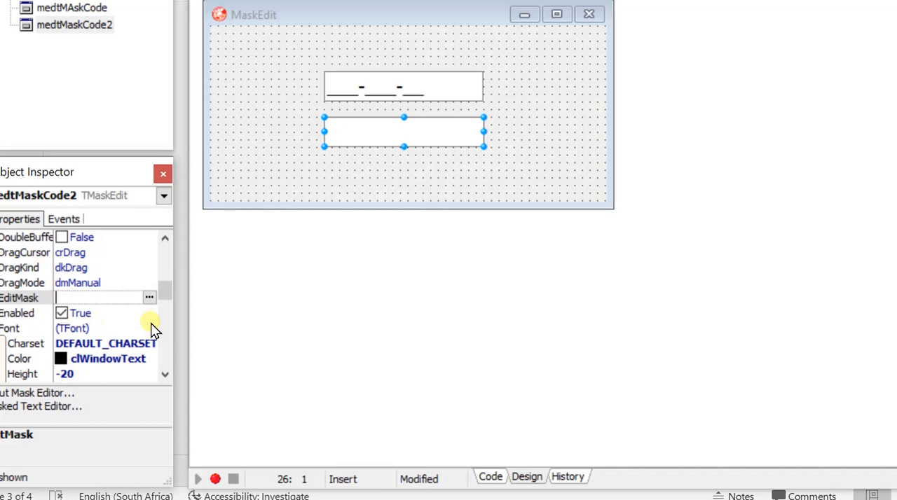
Open the Input Mask Editor and enter the mask >LLL-000\E\C
click(149, 297)
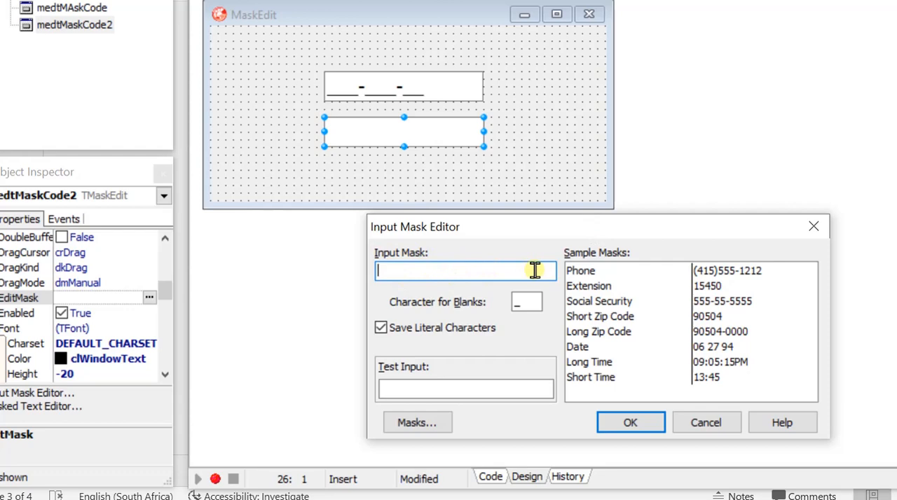
mouse_move(522, 271)
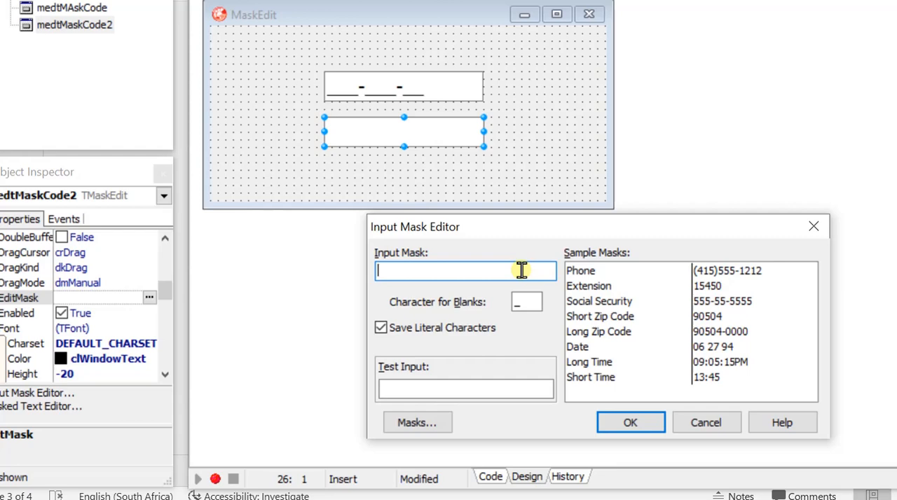
text(>)
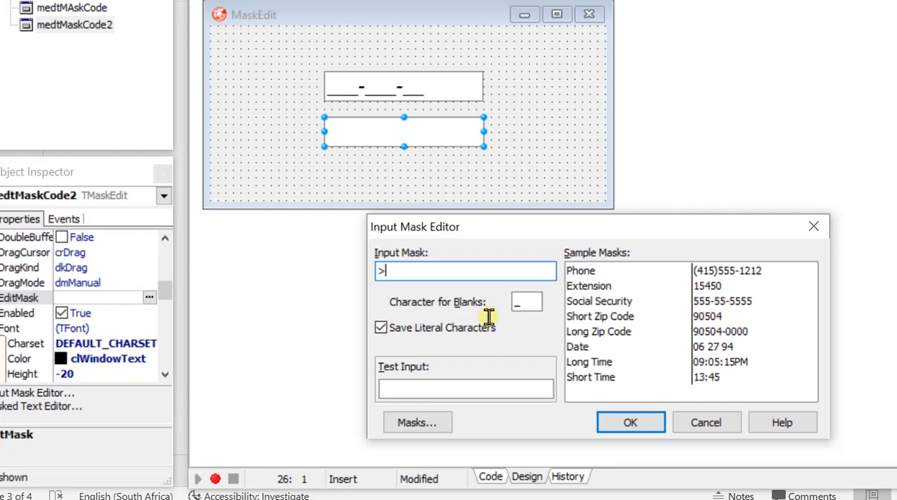
text(LL)
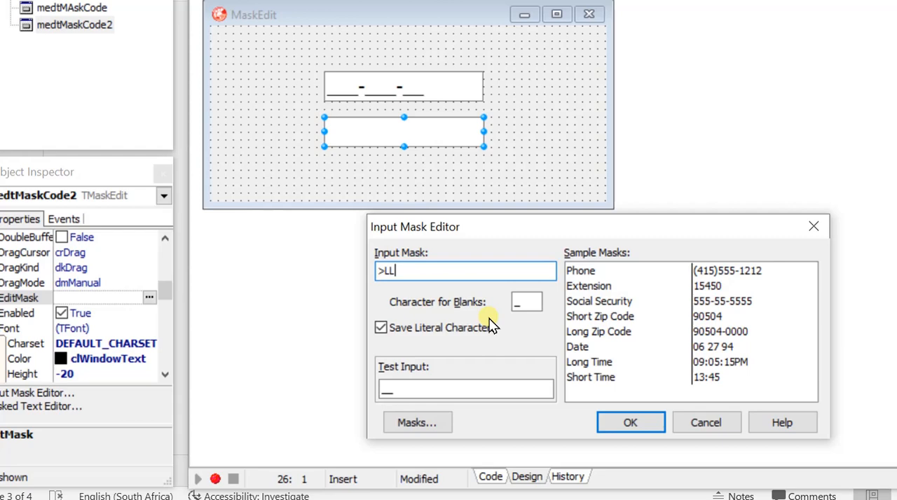
text(L)
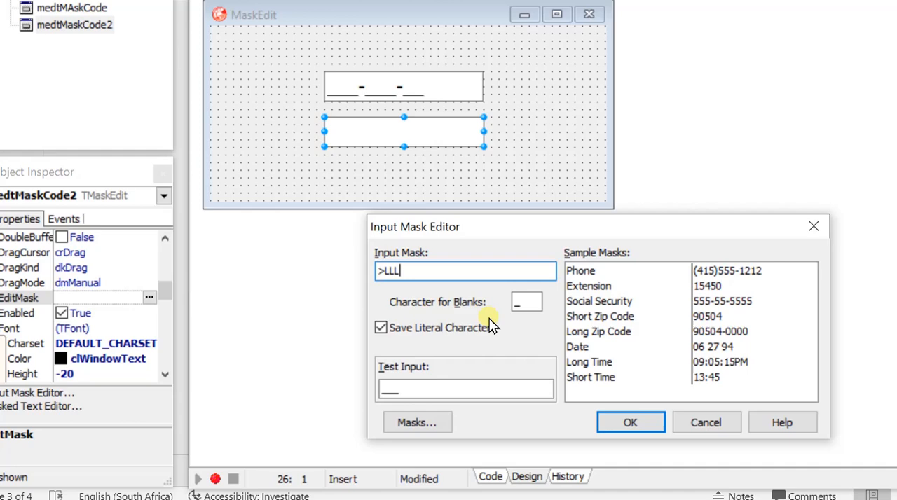
text(-)
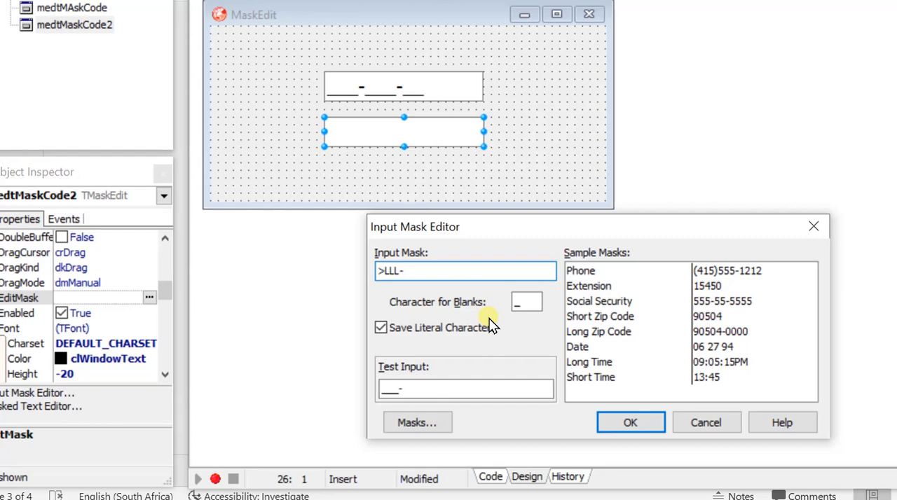
text(000)
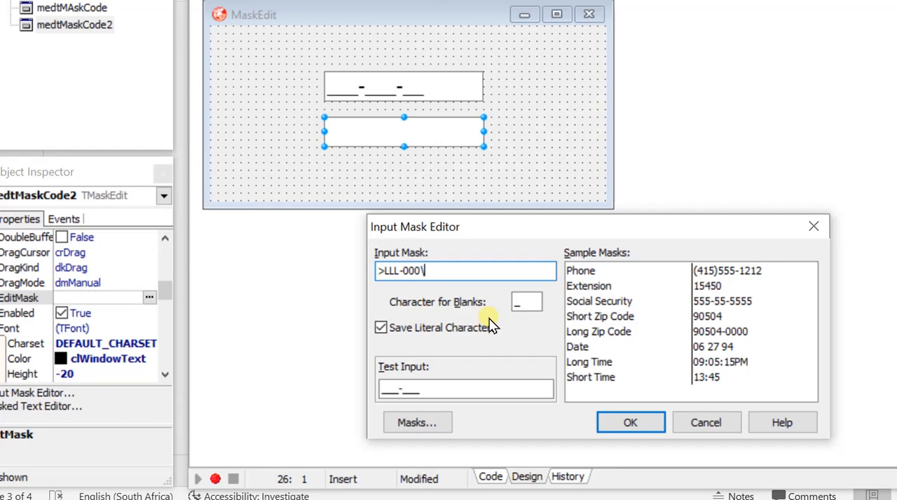
text(\E\C;1;)
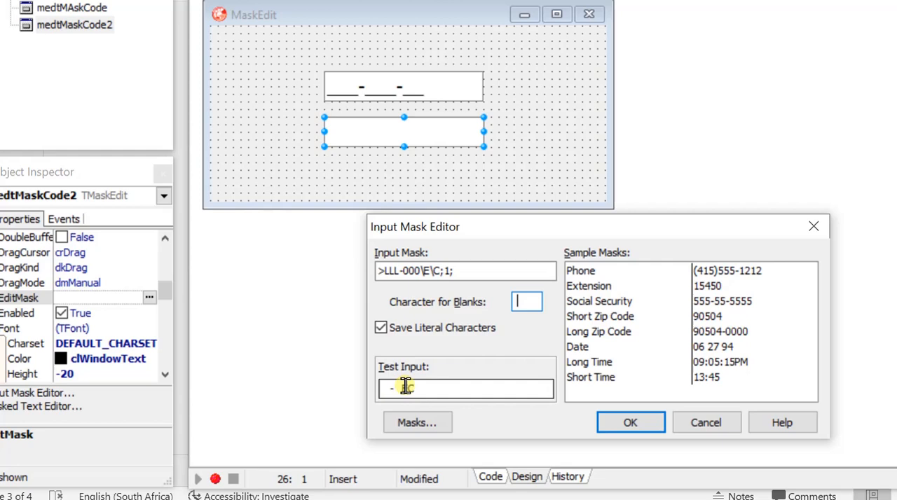
Set the blanks character to * and re-add the \E\C literals, giving >LLL-000\E\C;1;*
text(EC)
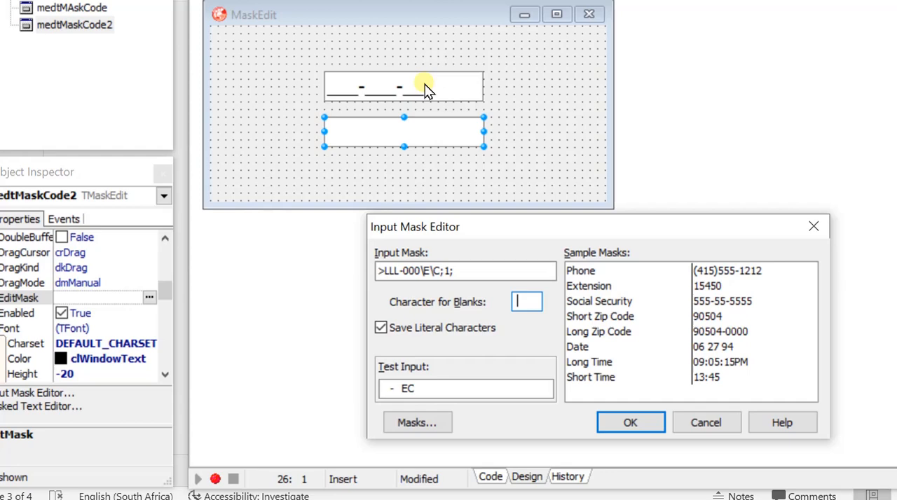
text(*)
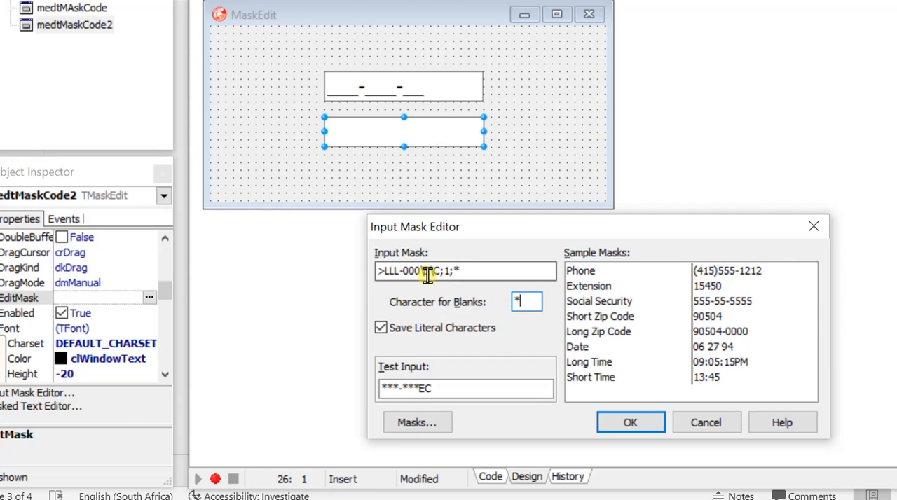
text(\E\)
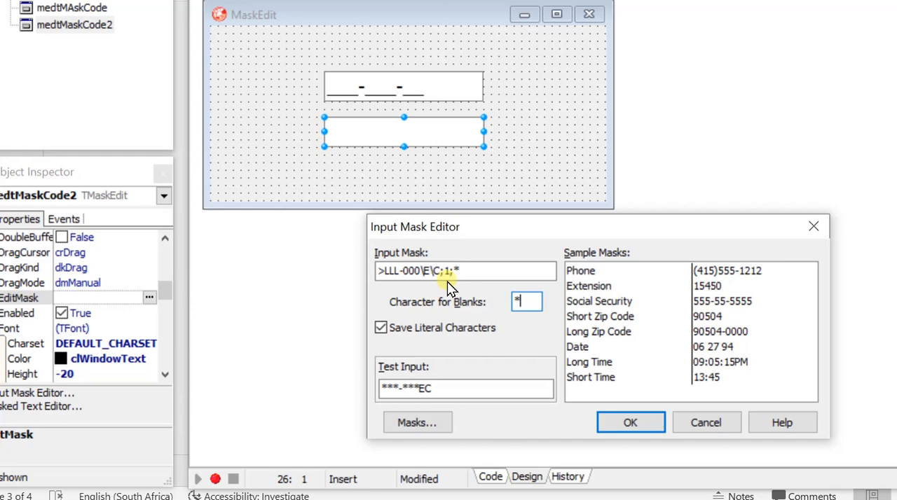
click(381, 327)
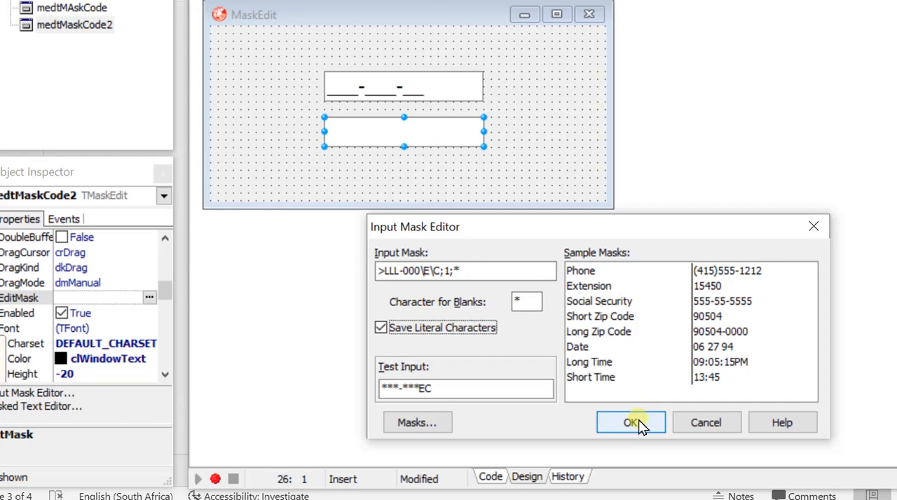
Accept the mask, then type QWE and 23 into the running form's second masked box
click(630, 422)
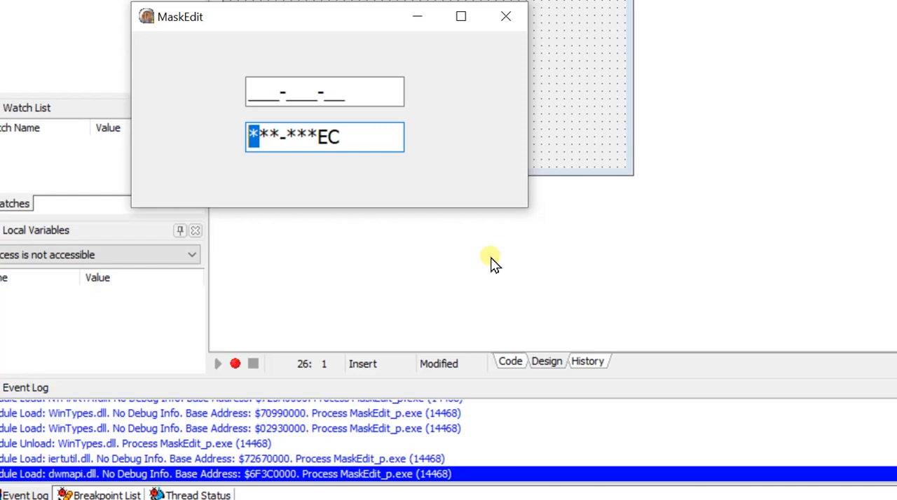
text(QWE)
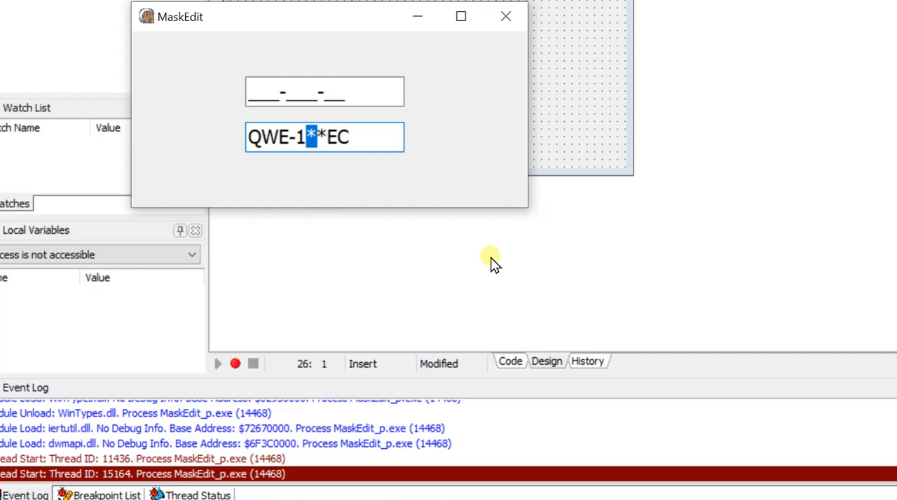
text(23)
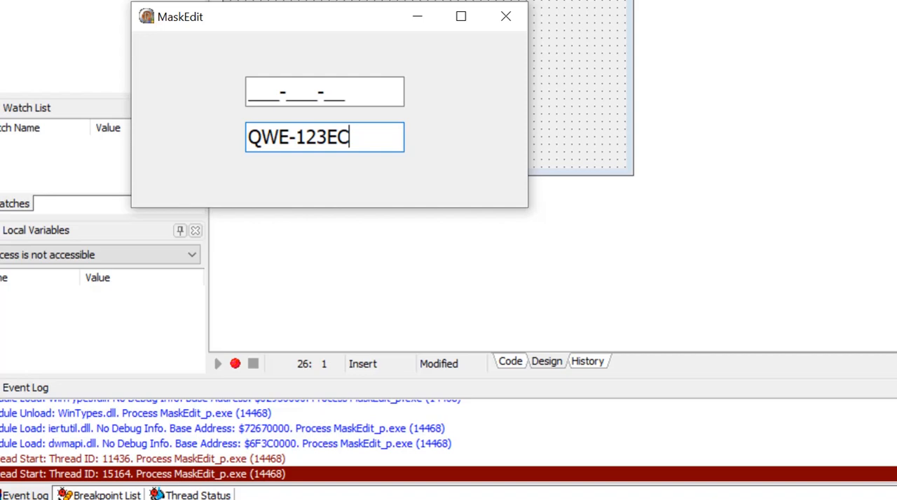
mouse_move(506, 16)
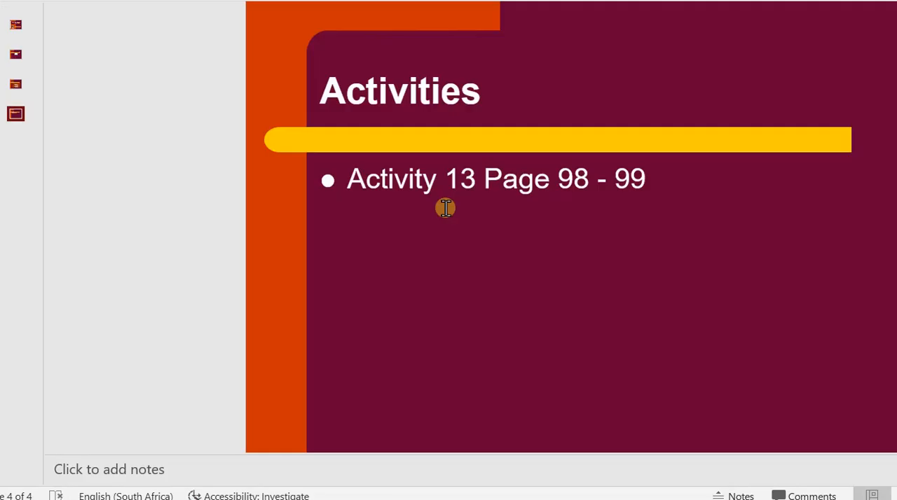
mouse_move(445, 236)
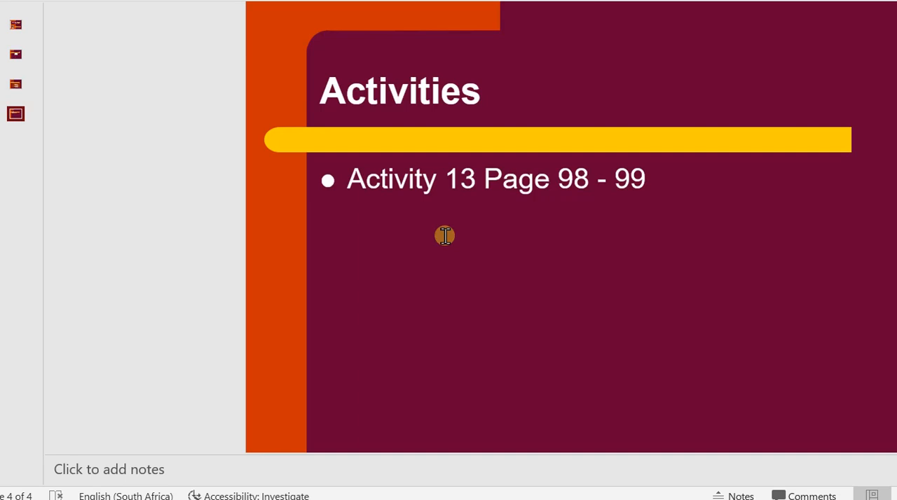